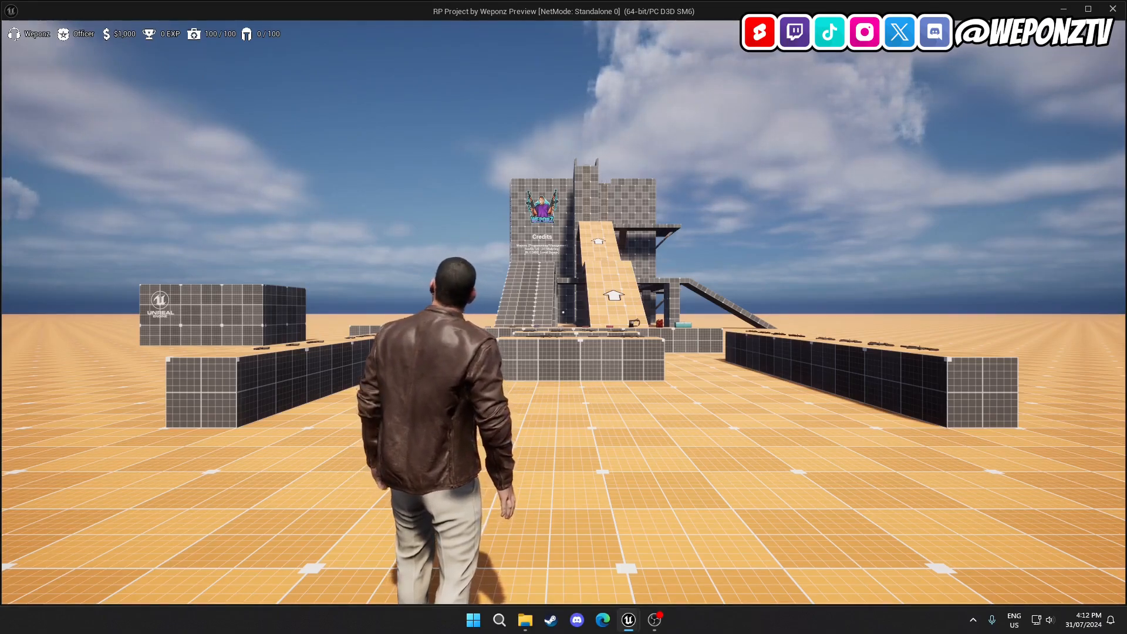
Walk the character forward from spawn to the pistol-ammo and fuel-can pickups.
key("w")
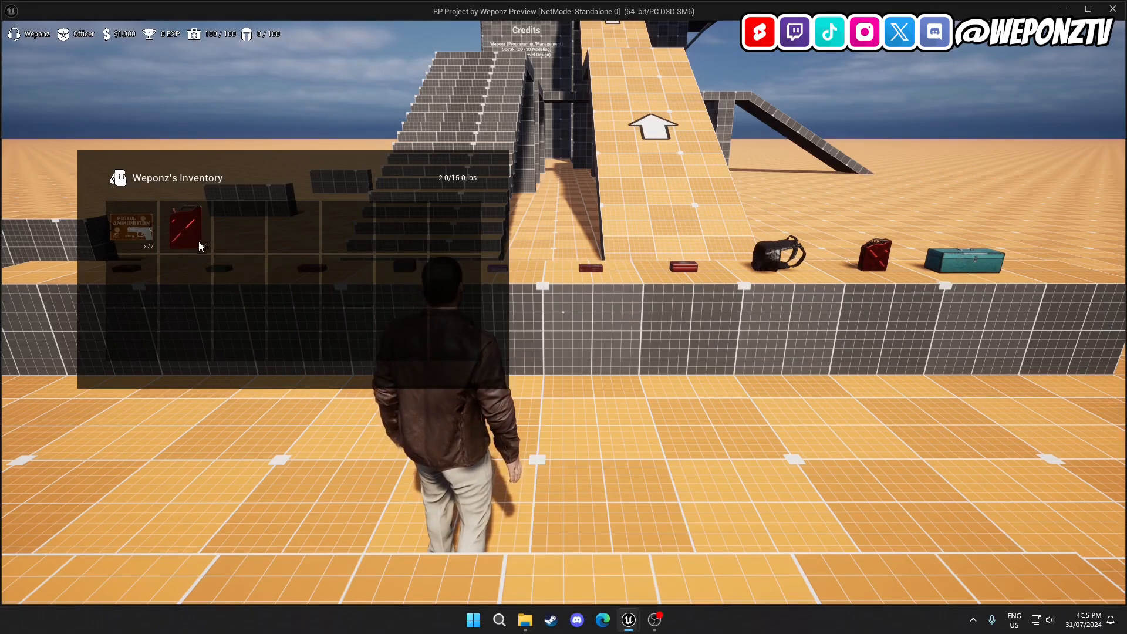
Drop three pistol rounds on the ground and open the Empty Jerrycan's details.
left_click(130, 225)
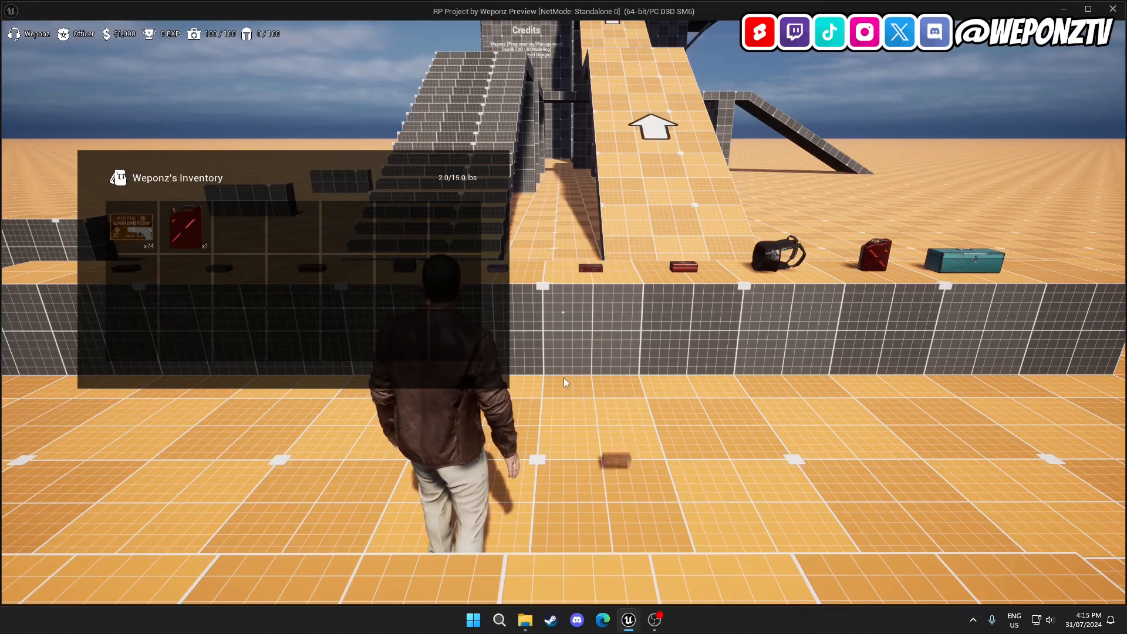
left_click(186, 227)
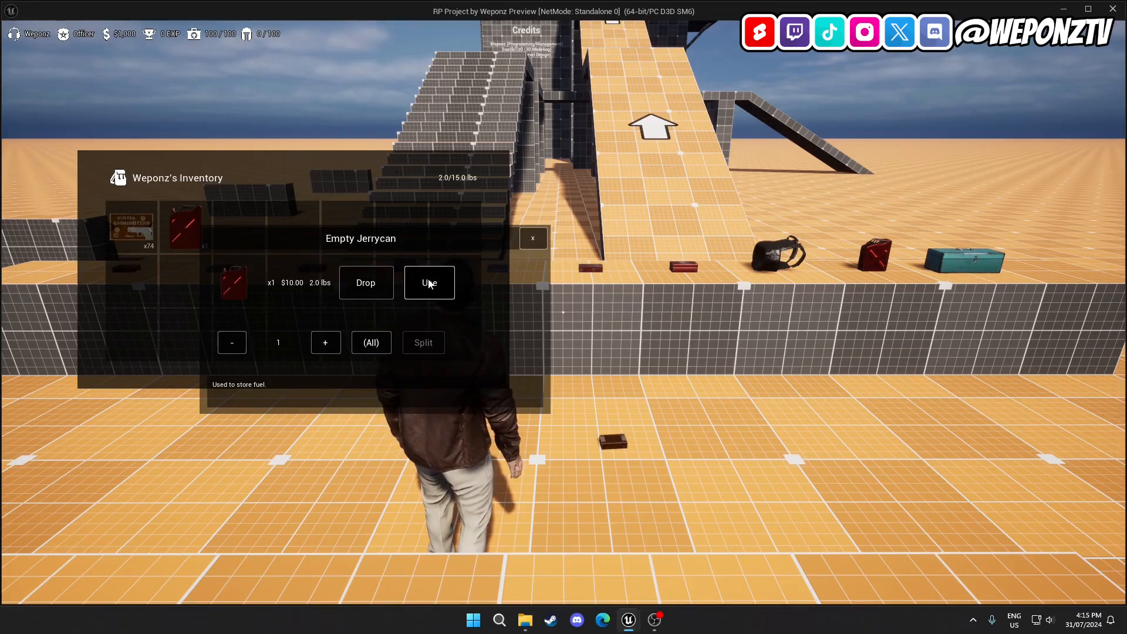
Press Use on the Empty Jerrycan twice from its item panel.
left_click(429, 283)
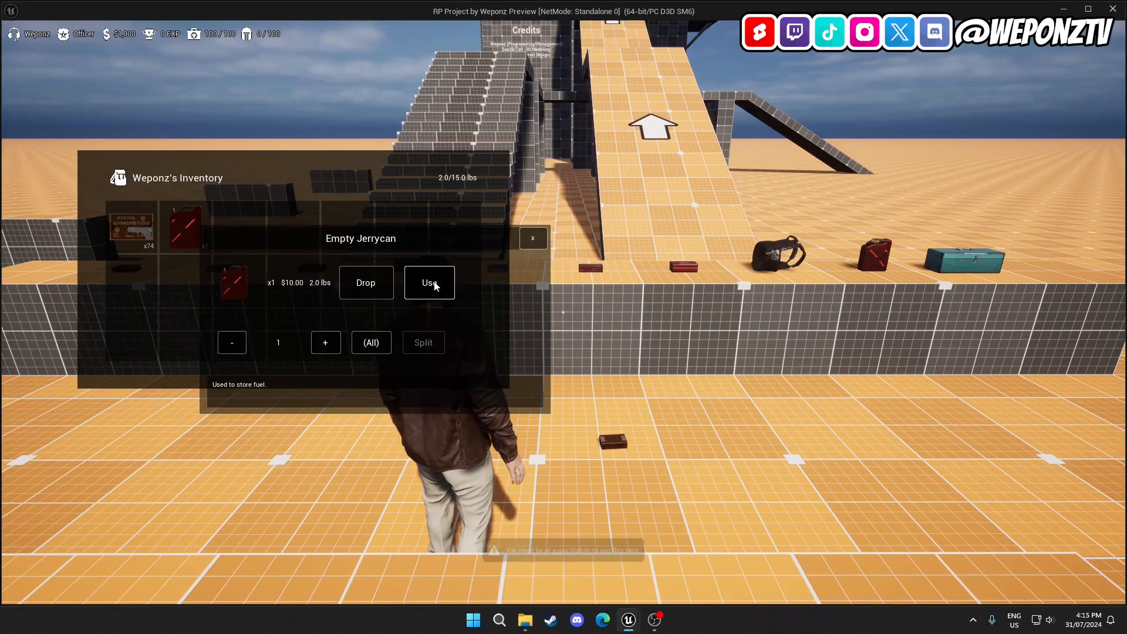
left_click(429, 283)
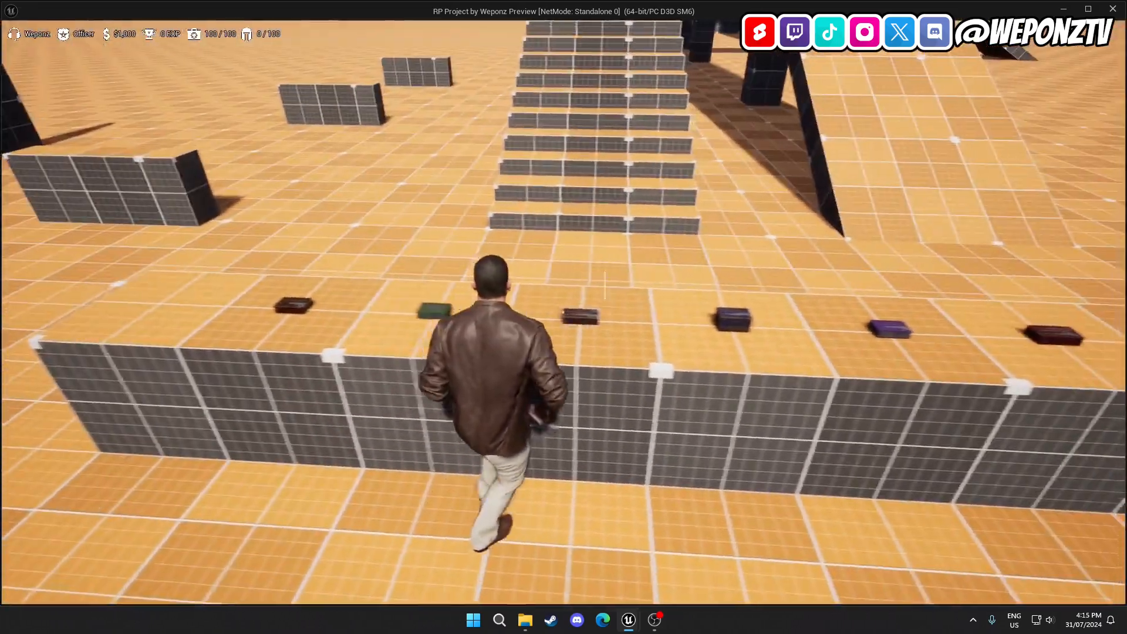
Walk past the jerrycan and toolbox pickups back toward the stairs and ramp.
key("w")
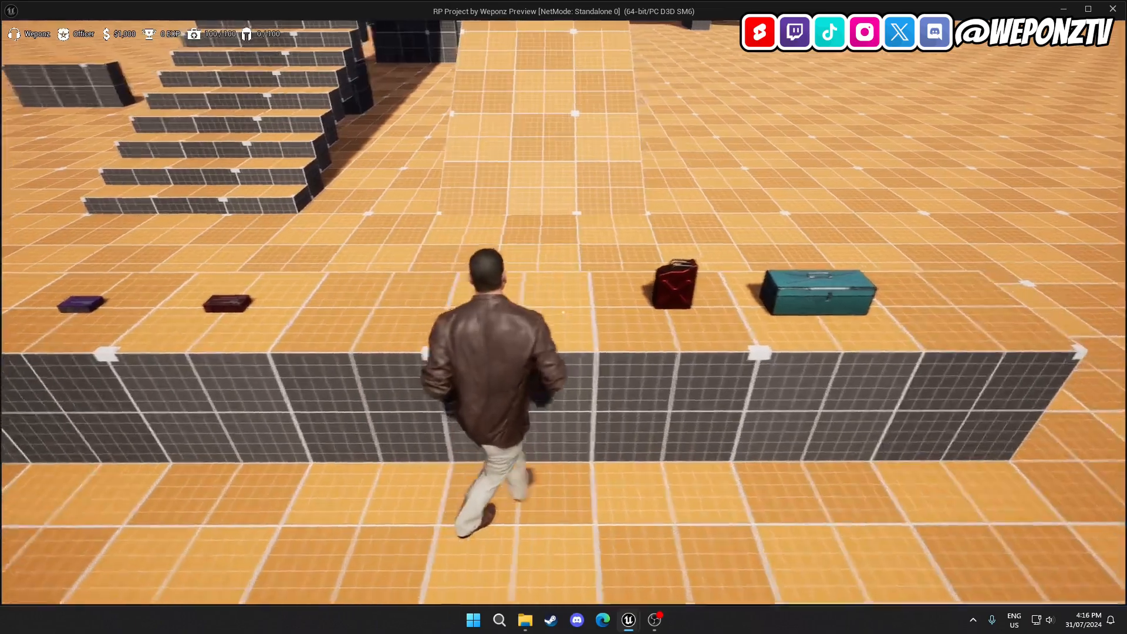
key("w")
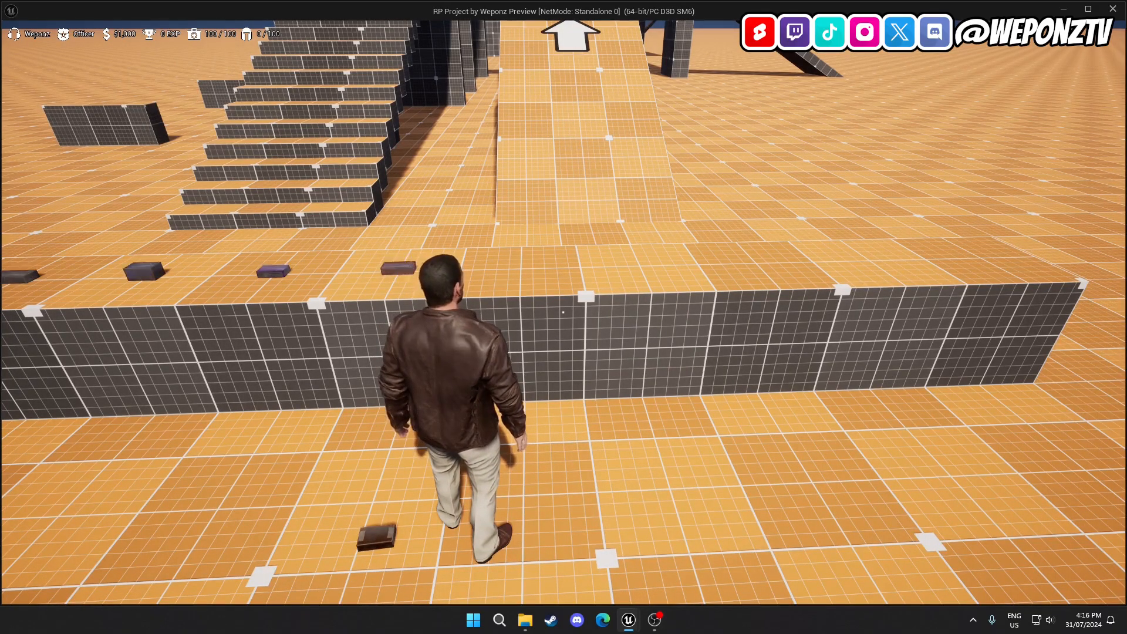
key("w")
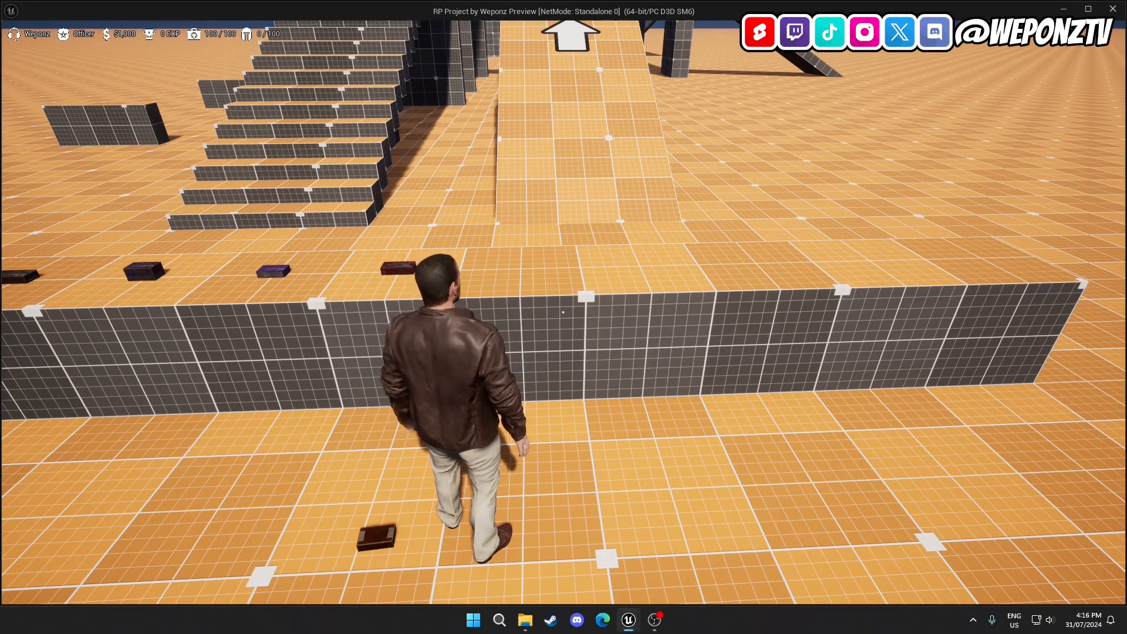
key("w")
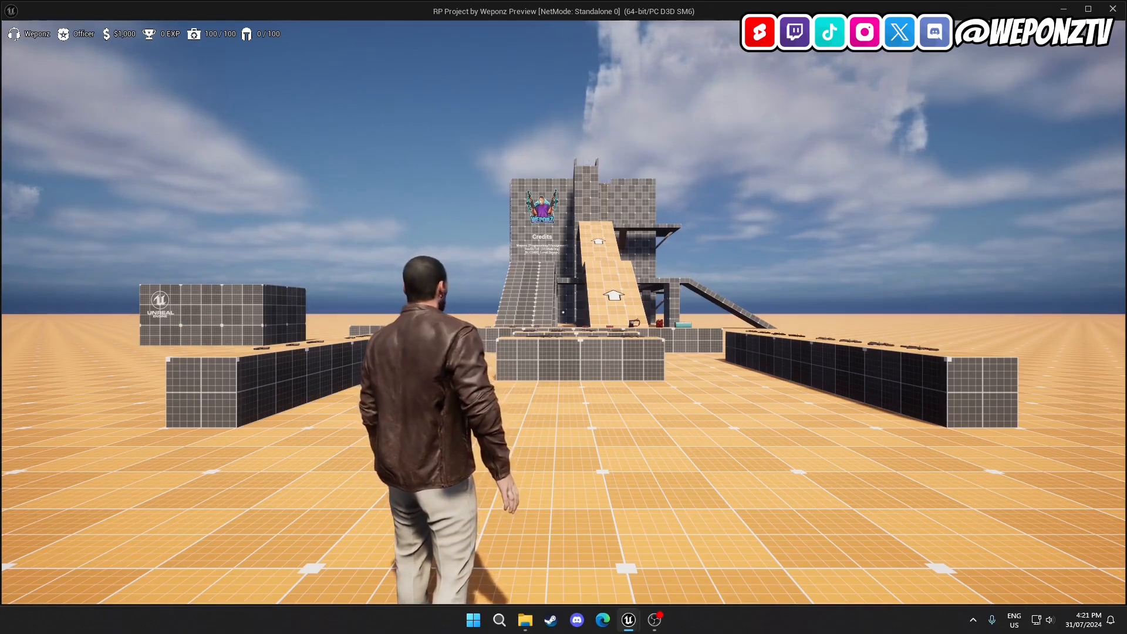
Walk to the test structures and shoot the pistol at a target dummy.
key("w")
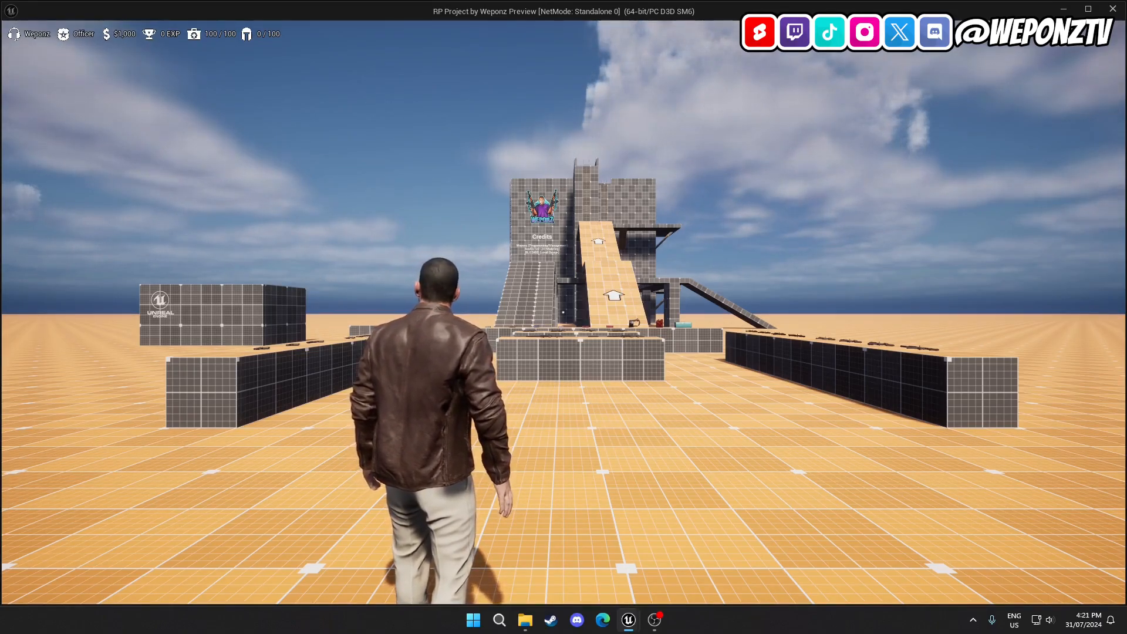
key("w")
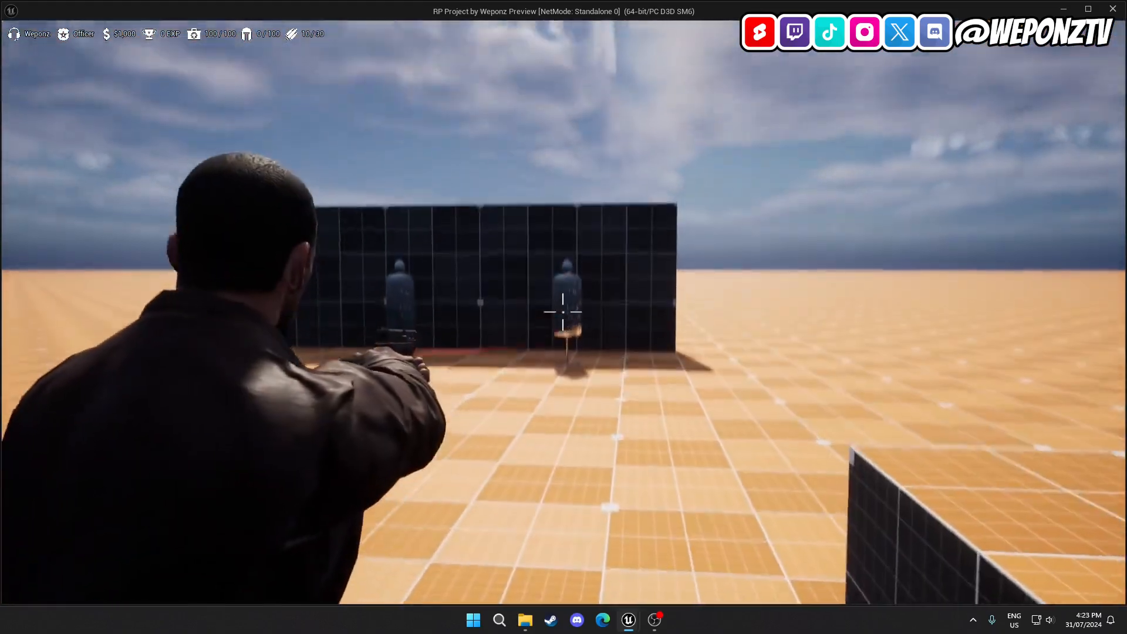
left_click(564, 311)
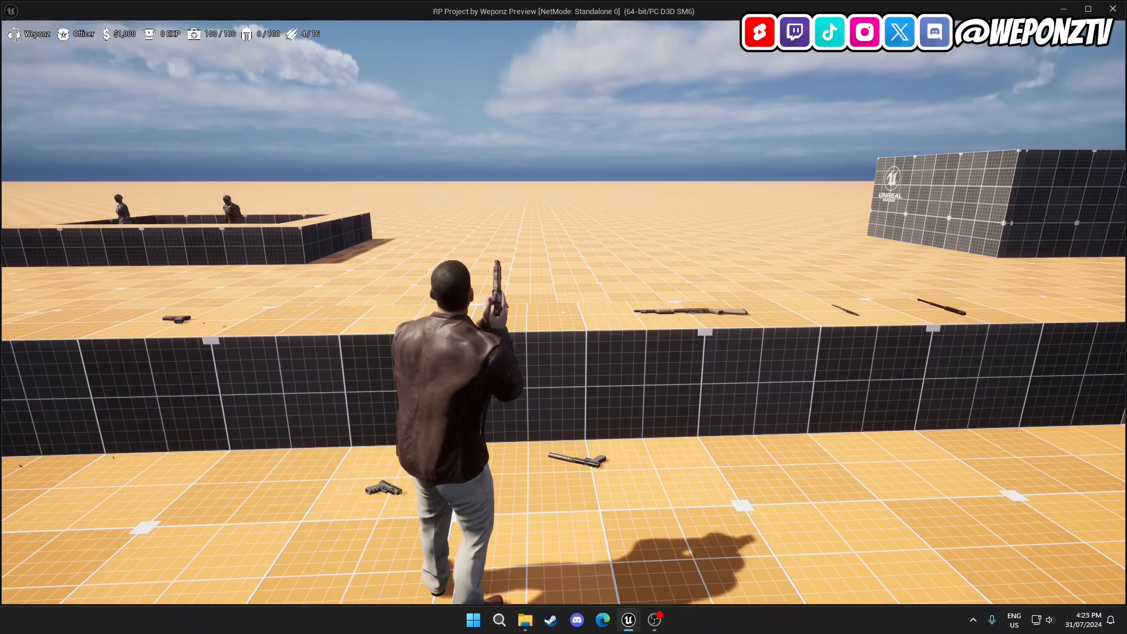
mouse_move(563, 317)
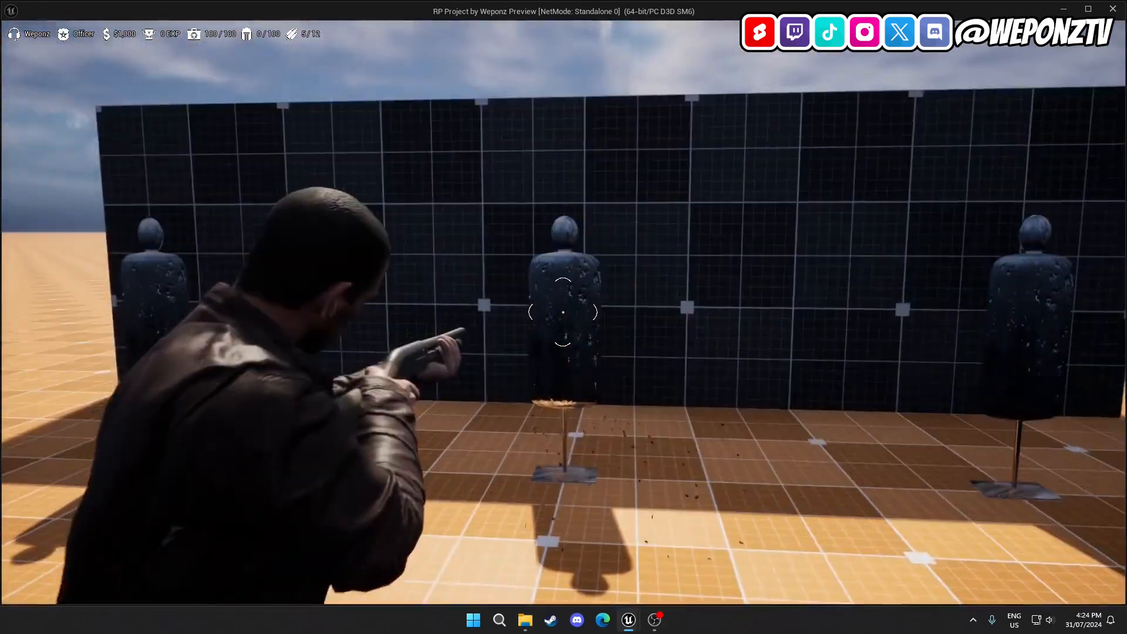
Fire the shotgun at the target dummies, riddling them with bullet holes.
left_click(564, 312)
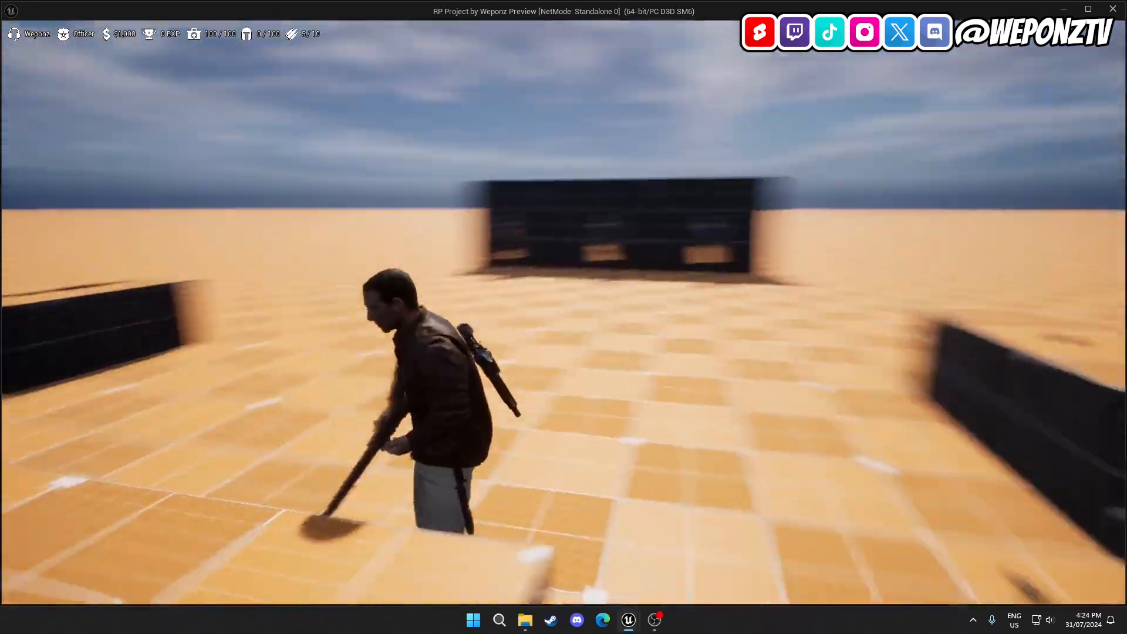
Fire assault-rifle bursts at the range dummies.
left_click(563, 311)
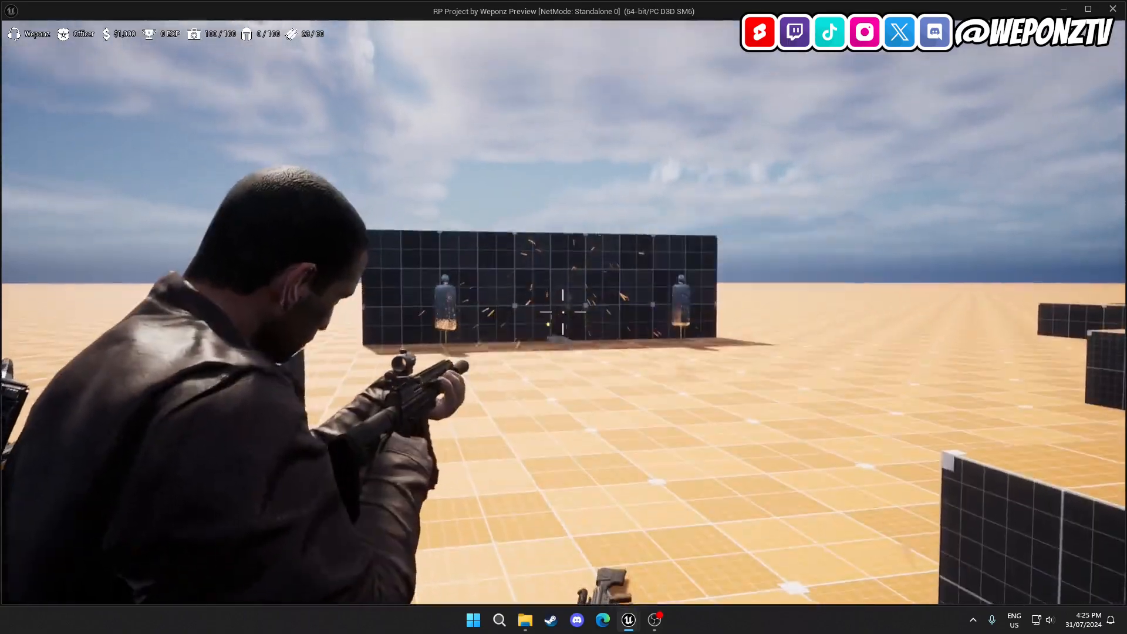
mouse_move(563, 317)
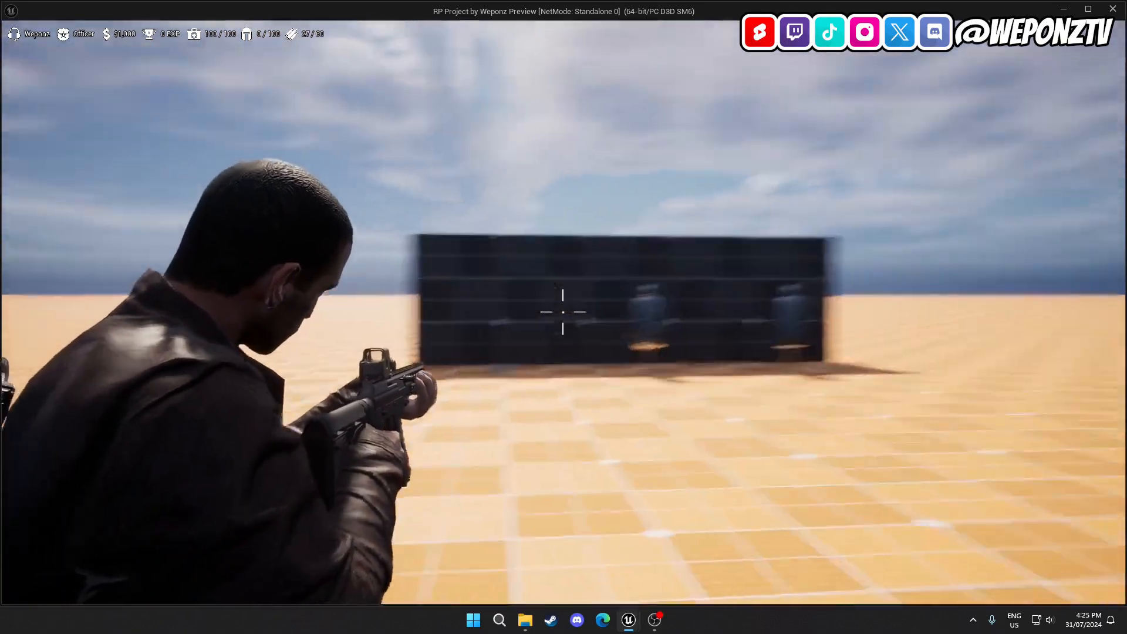
Fire the rifle at the dummies before holstering it and standing unarmed.
left_click(563, 311)
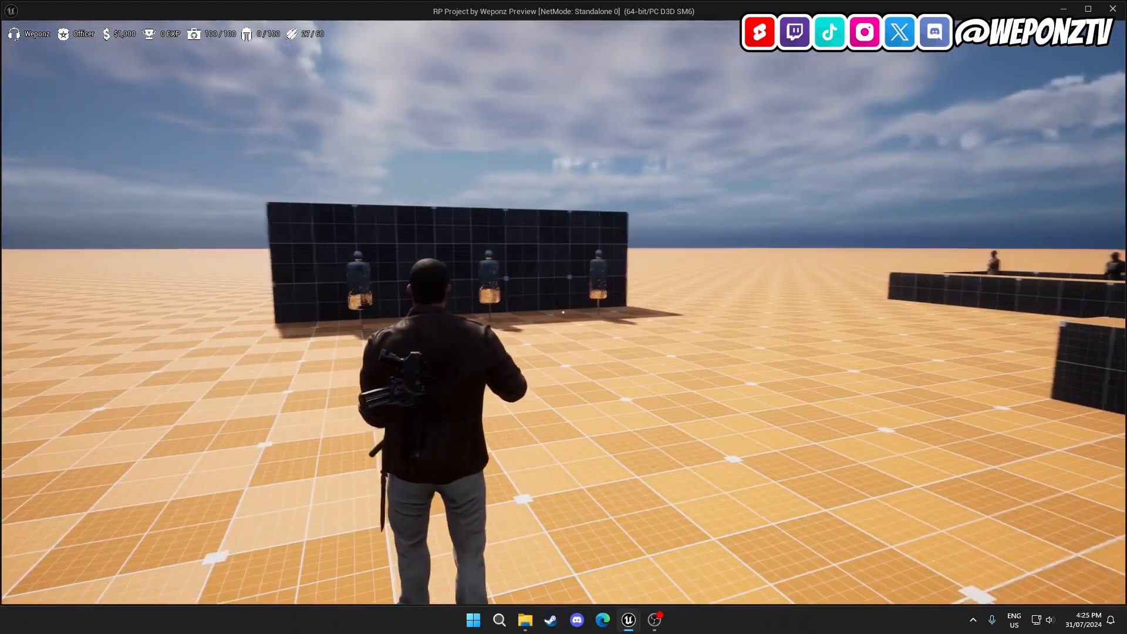
Walk to the yellow ladder on the tall block structure and climb it.
key("w")
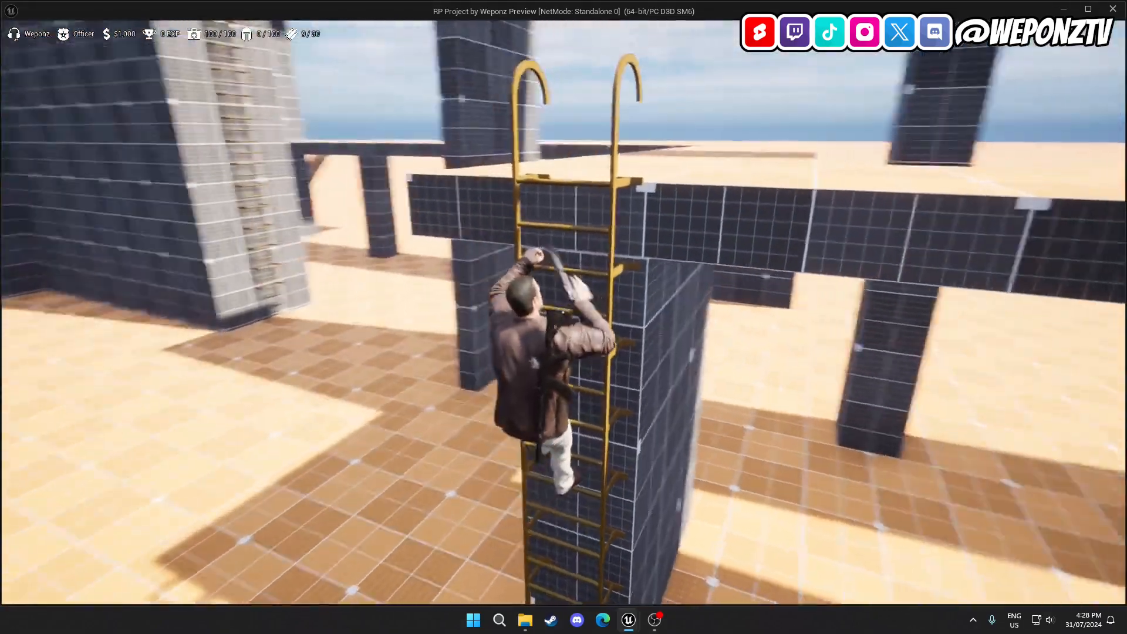
Walk along the raised walkway to the Credits and Assets Used tower.
key("w")
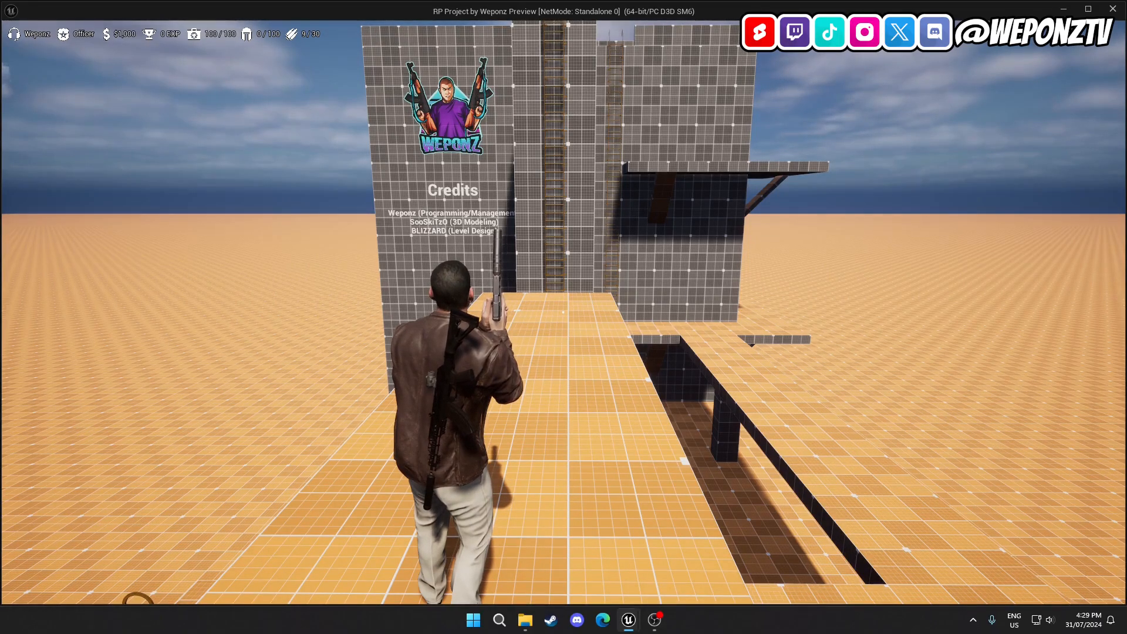
key("w")
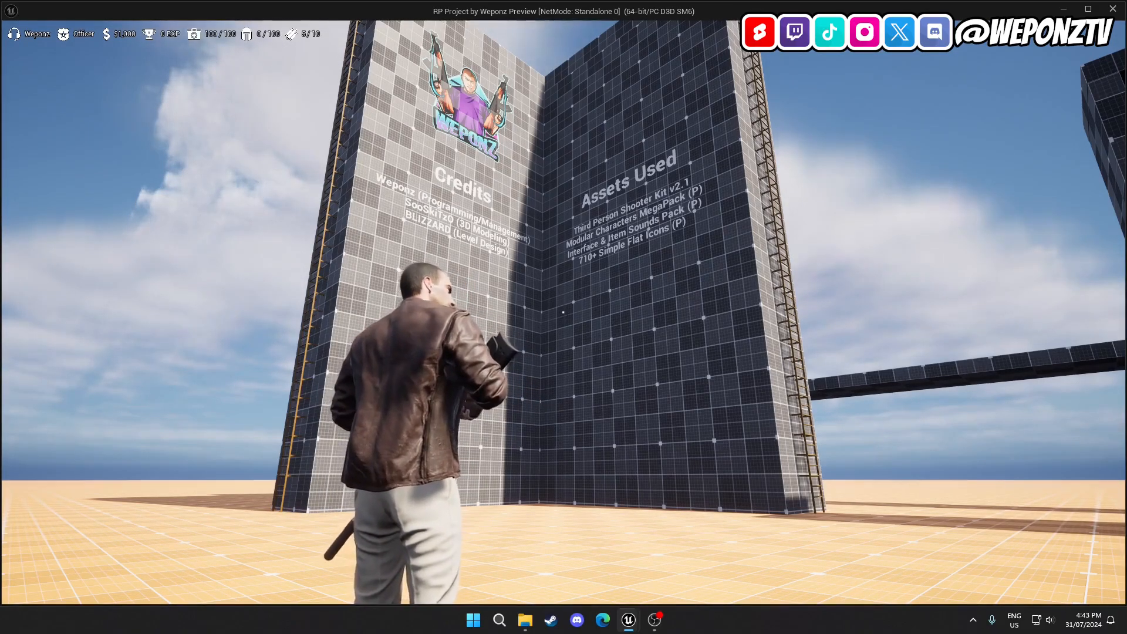
Walk forward to the base of the tower and look up at the Credits and Assets Used walls.
key("w")
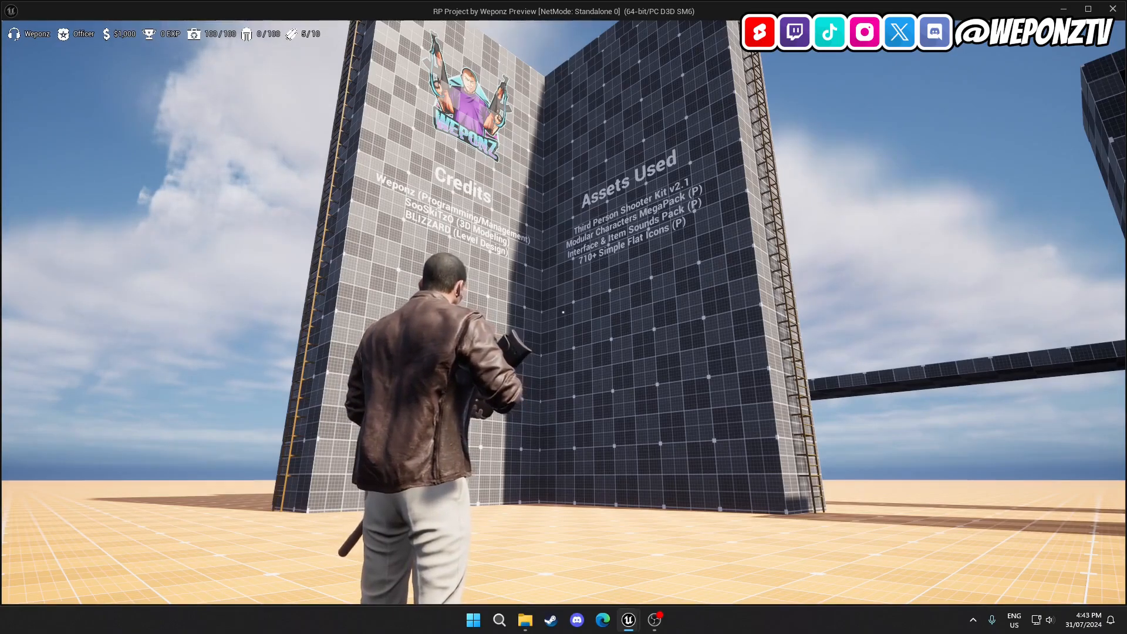